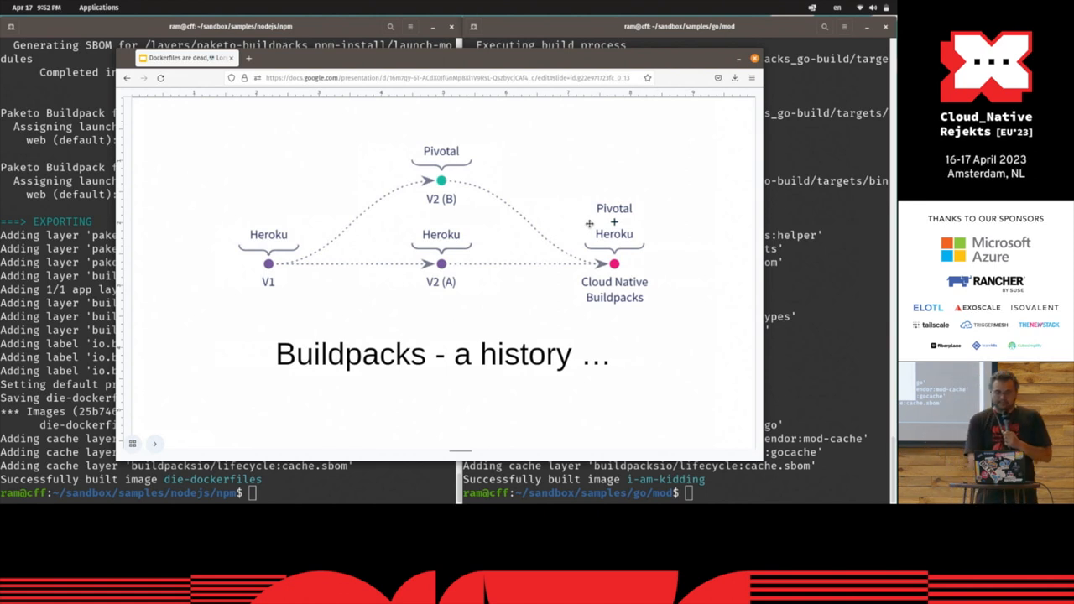
pyautogui.moveTo(664, 163)
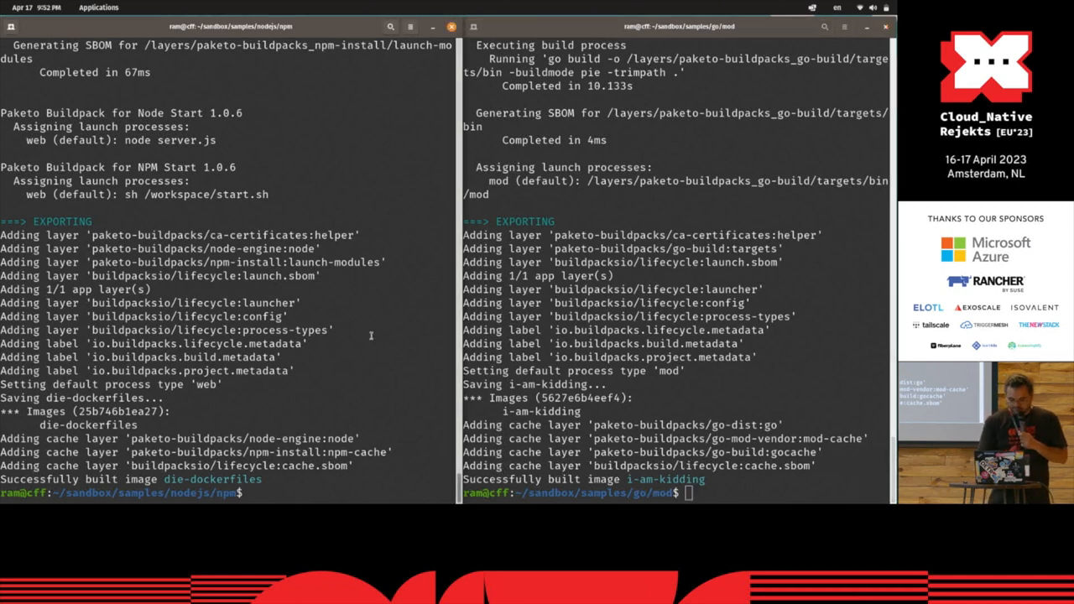
# Step: List both sample folders and stage pack build commands for die-dockerfiles and i-am-kidding
pyautogui.write('ls')
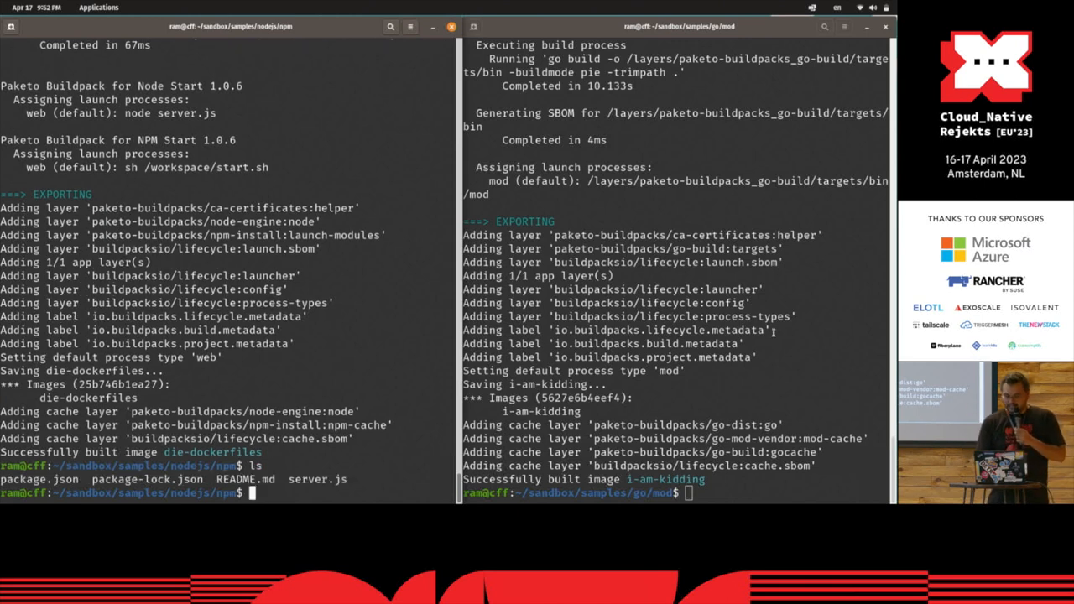
pyautogui.write('ll')
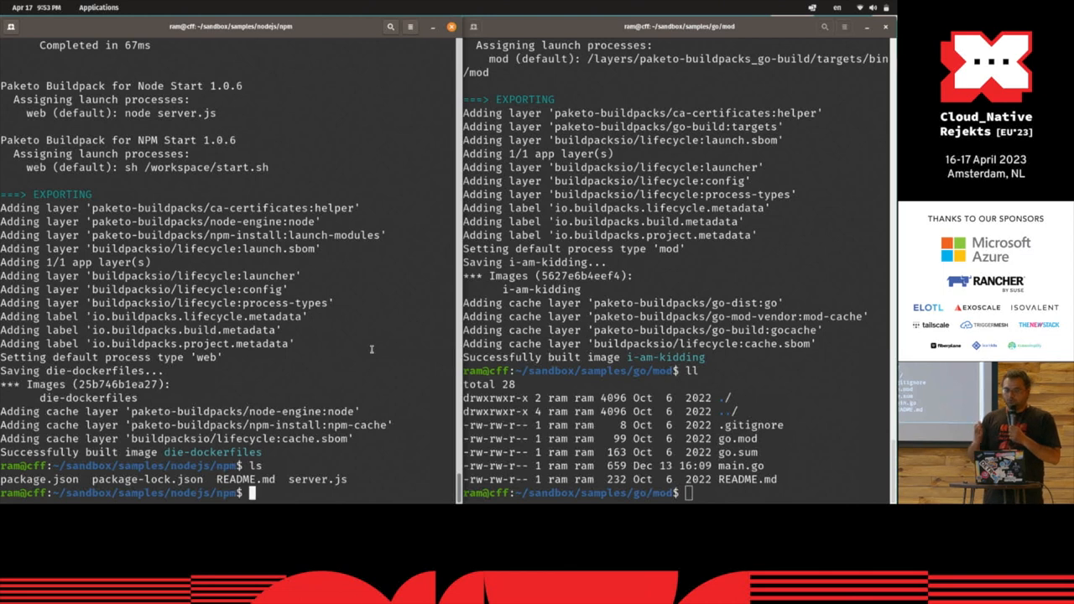
pyautogui.write('pack build die-dockerfiles')
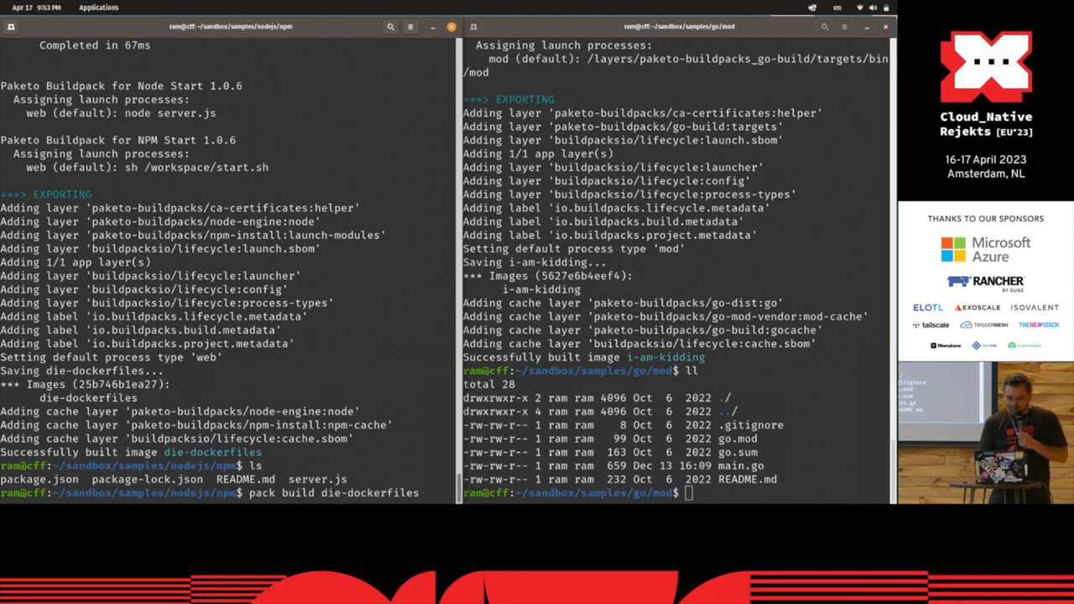
pyautogui.write('pack build i-am-kidding')
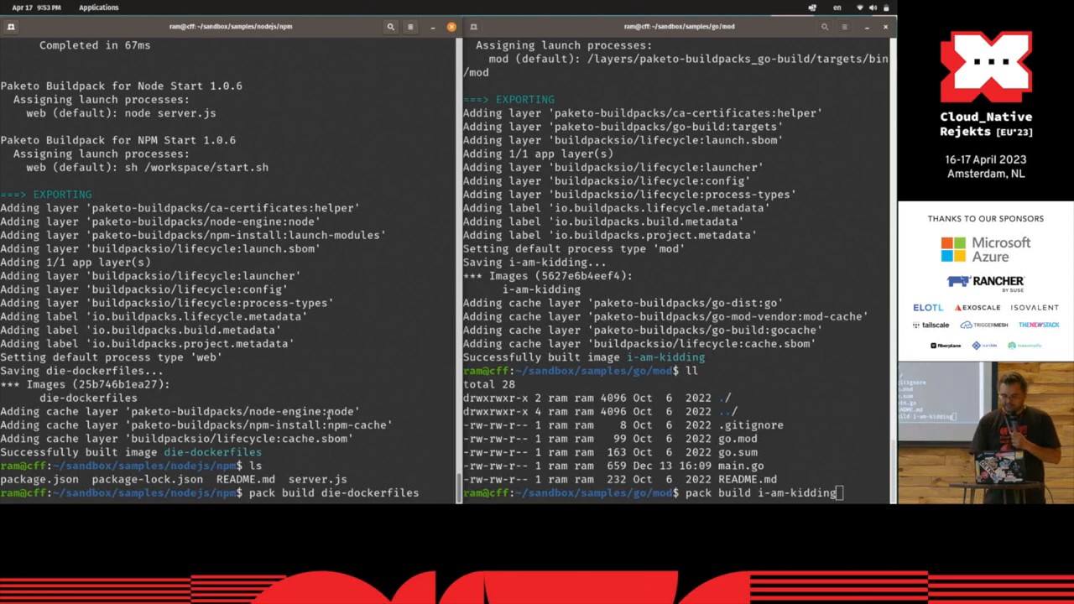
# Step: Run die-dockerfiles via docker with PORT=8081 published on 8081:8081, then recall the command from history
pyautogui.press('BackSpace')
pyautogui.write('docker run --interactive --tty --env PORT=8081 --publish 8081:8081')
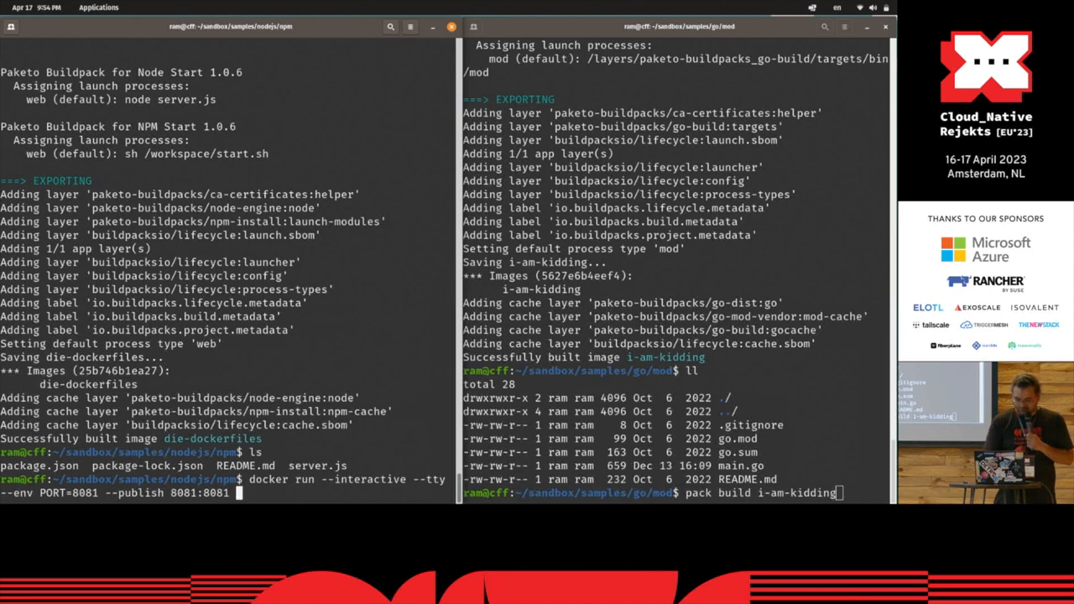
pyautogui.write('die-d')
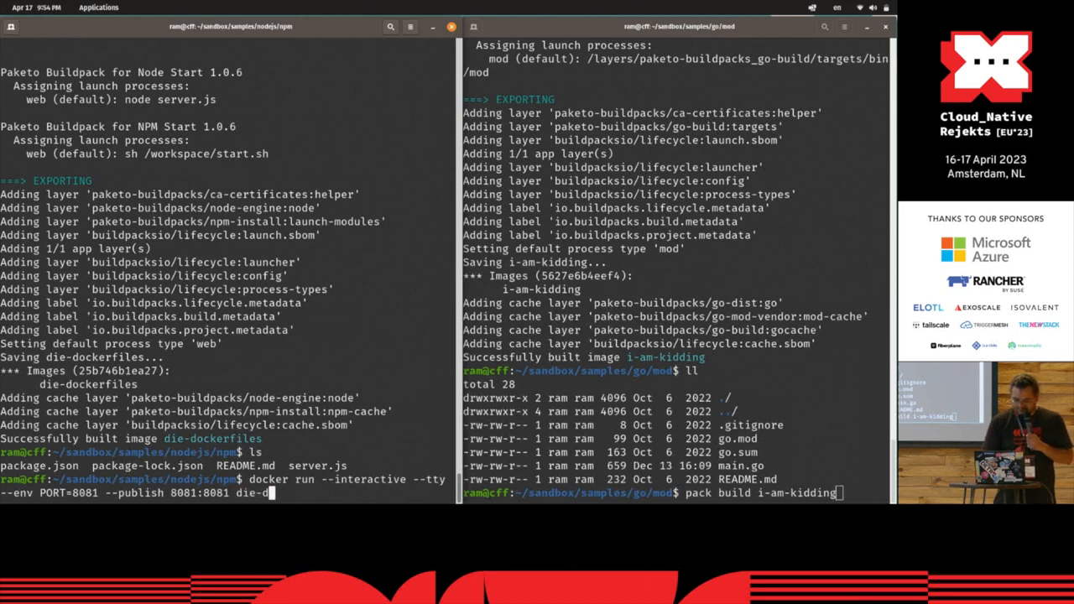
pyautogui.write('ockerfi')
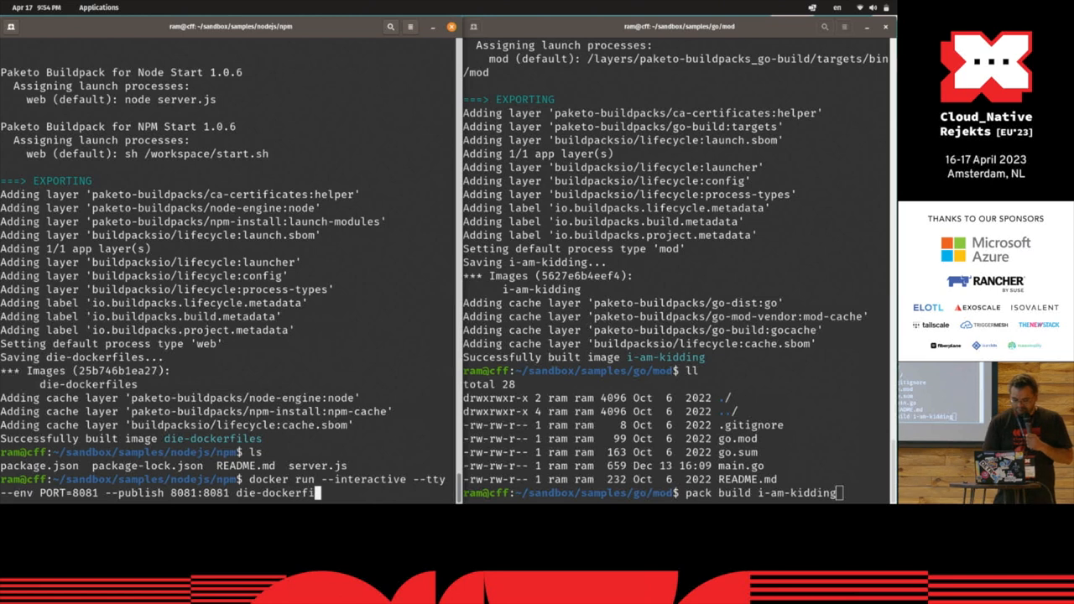
pyautogui.write('es')
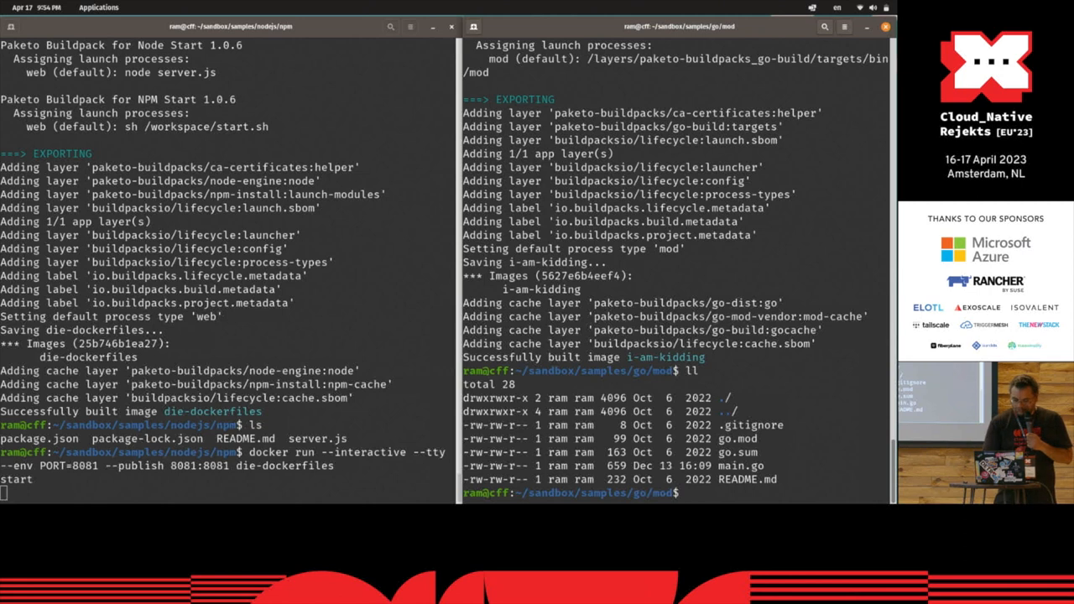
pyautogui.press('ctrl+r')
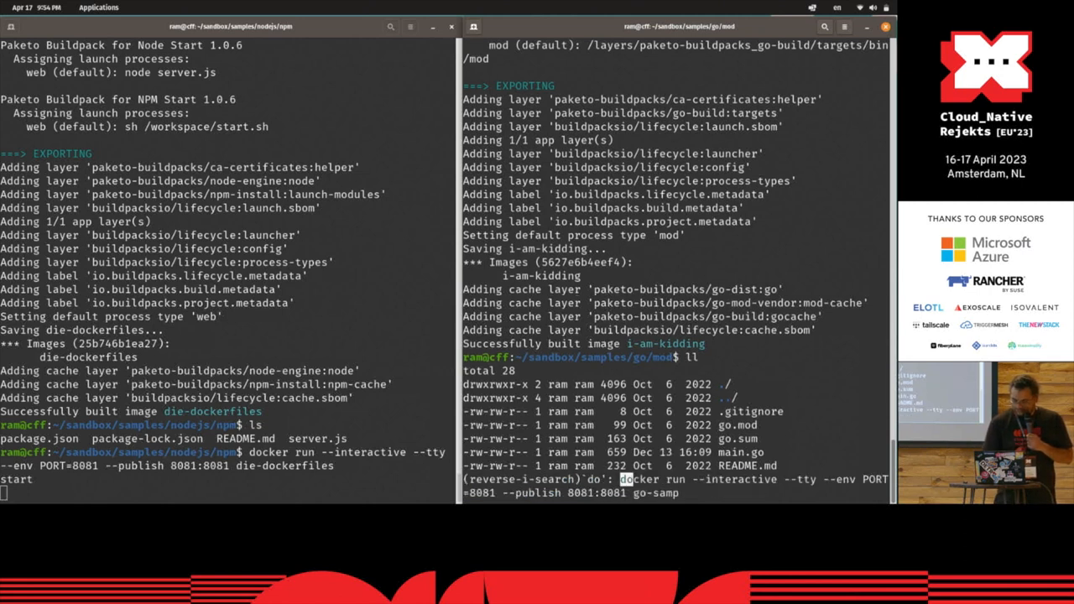
# Step: Edit the recalled docker run command to publish 8080:8080 with i-am-kidding and launch it
pyautogui.press('Return')
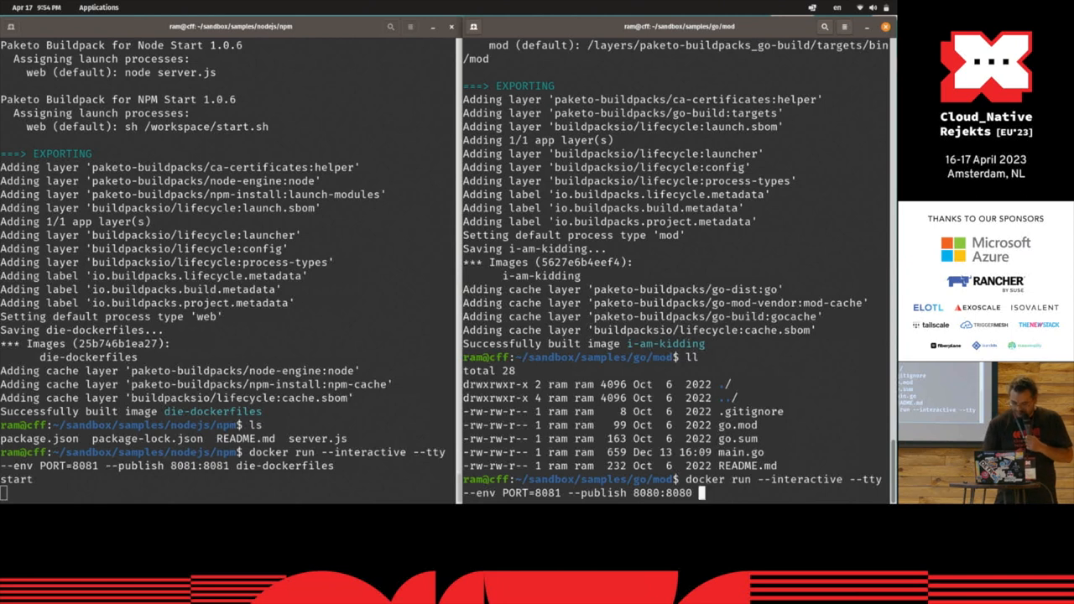
pyautogui.write('i-am-kidding')
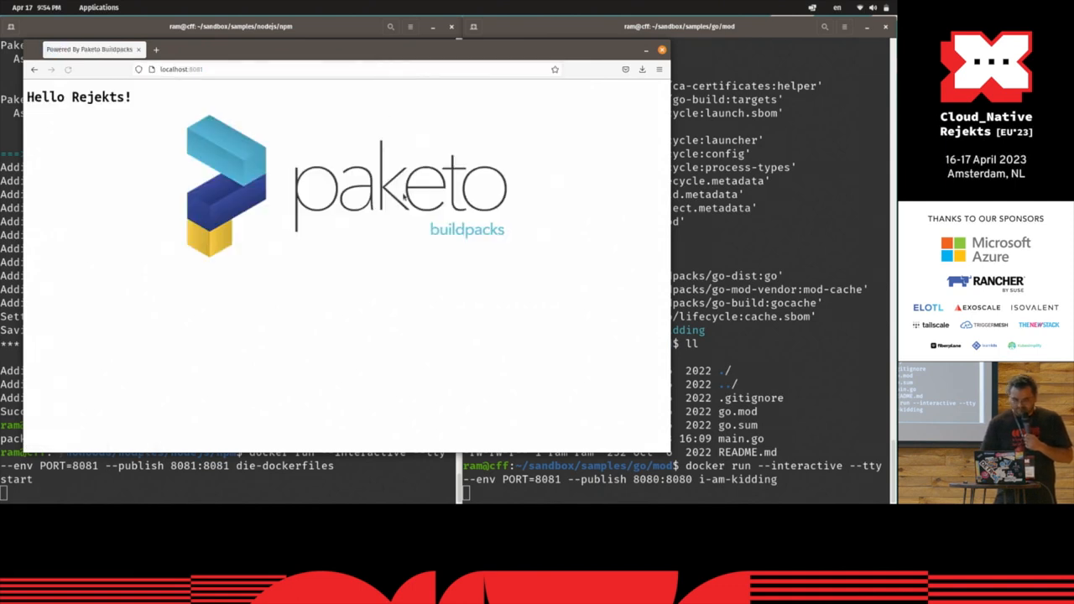
pyautogui.moveTo(405, 205)
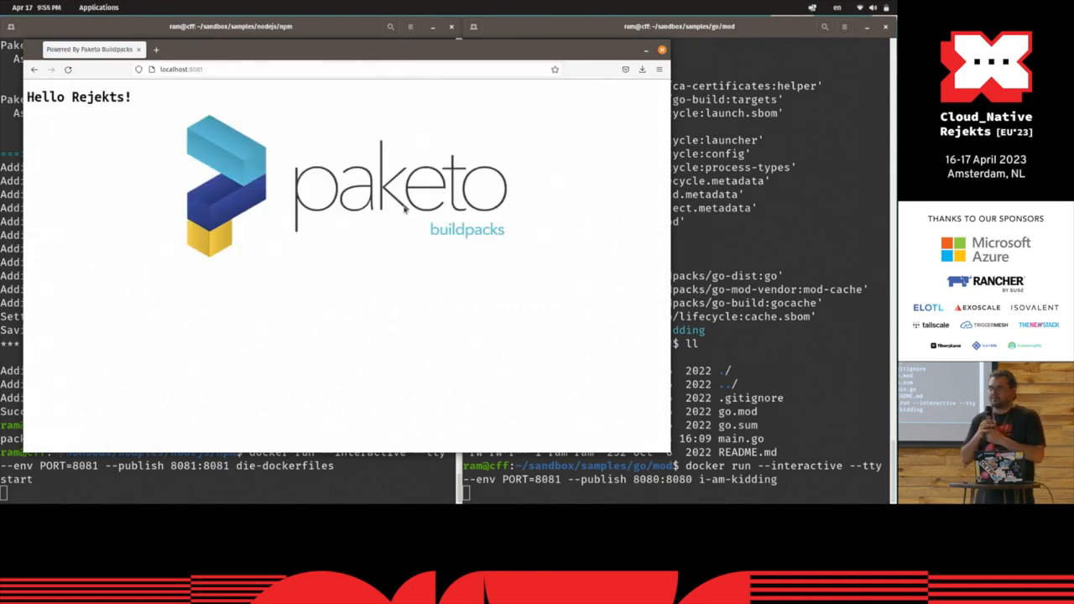